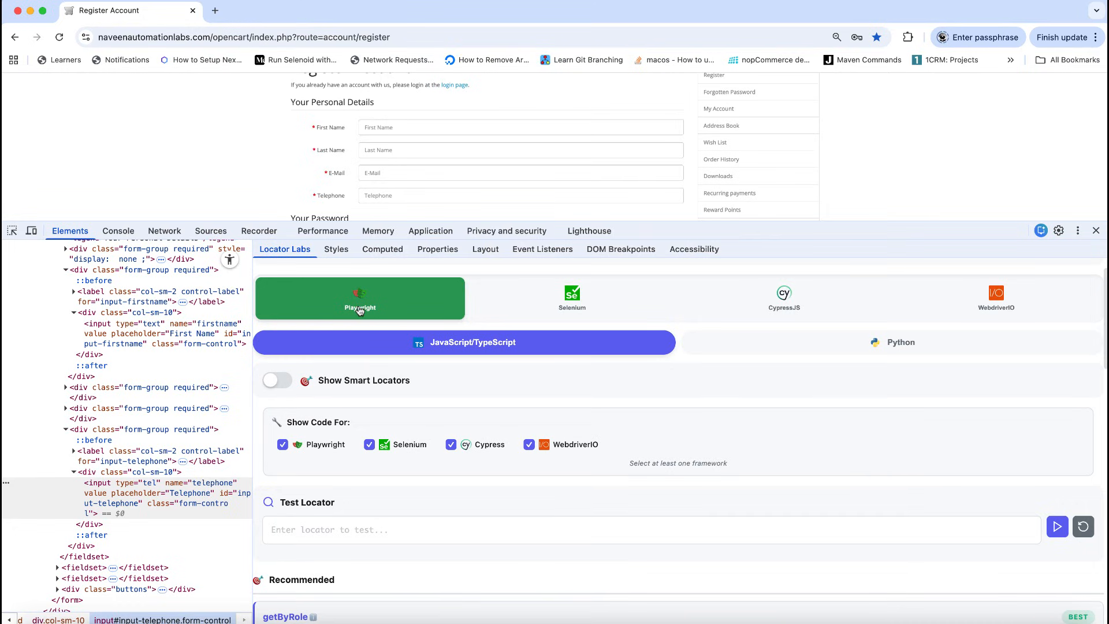
mouse_move(521, 297)
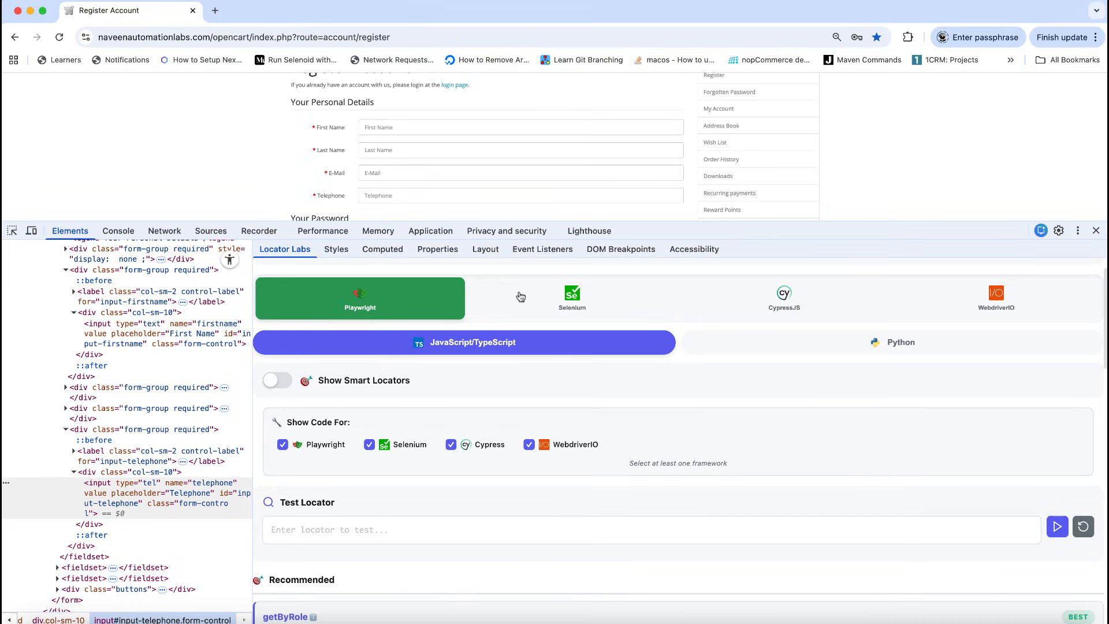
Browse the heading's locators across Cypress, Selenium (Java/Python), Playwright and WebdriverIO frameworks
left_click(783, 298)
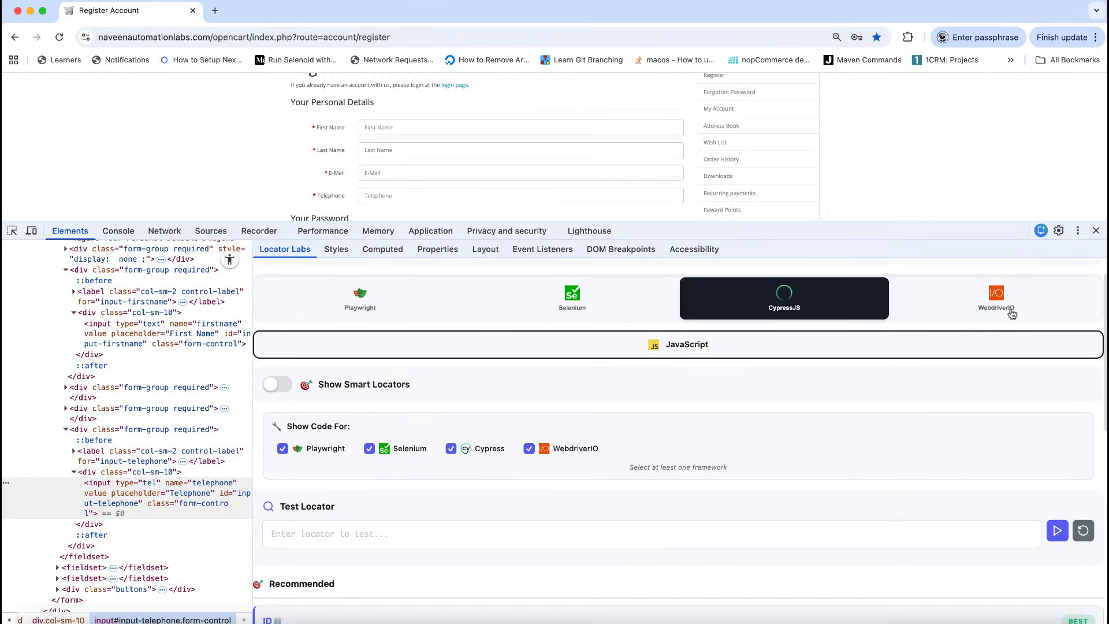
left_click(571, 298)
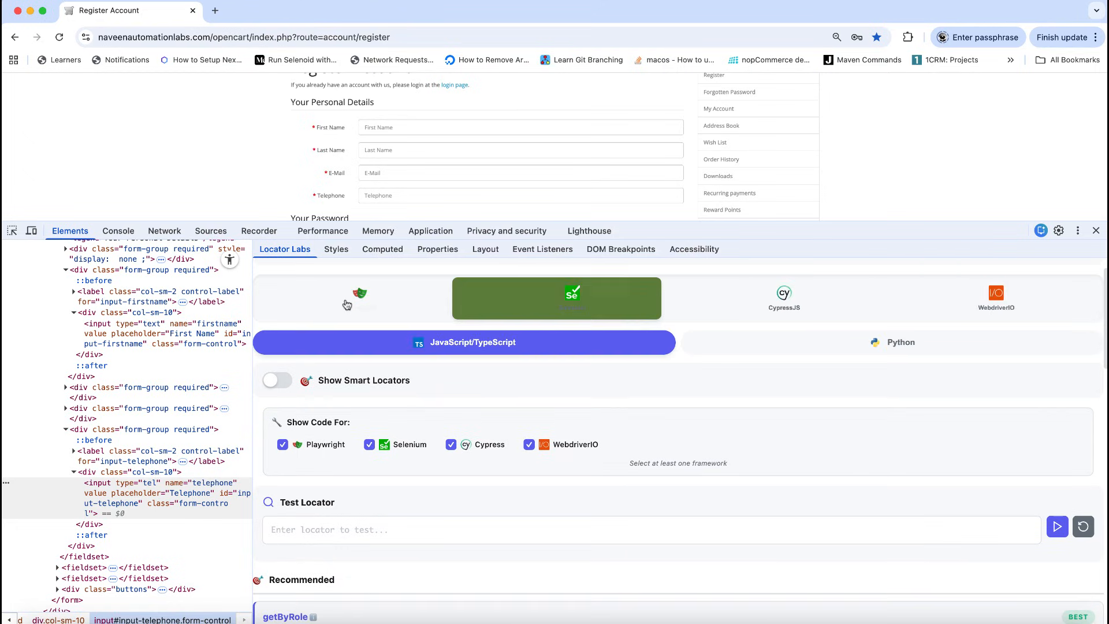
left_click(359, 298)
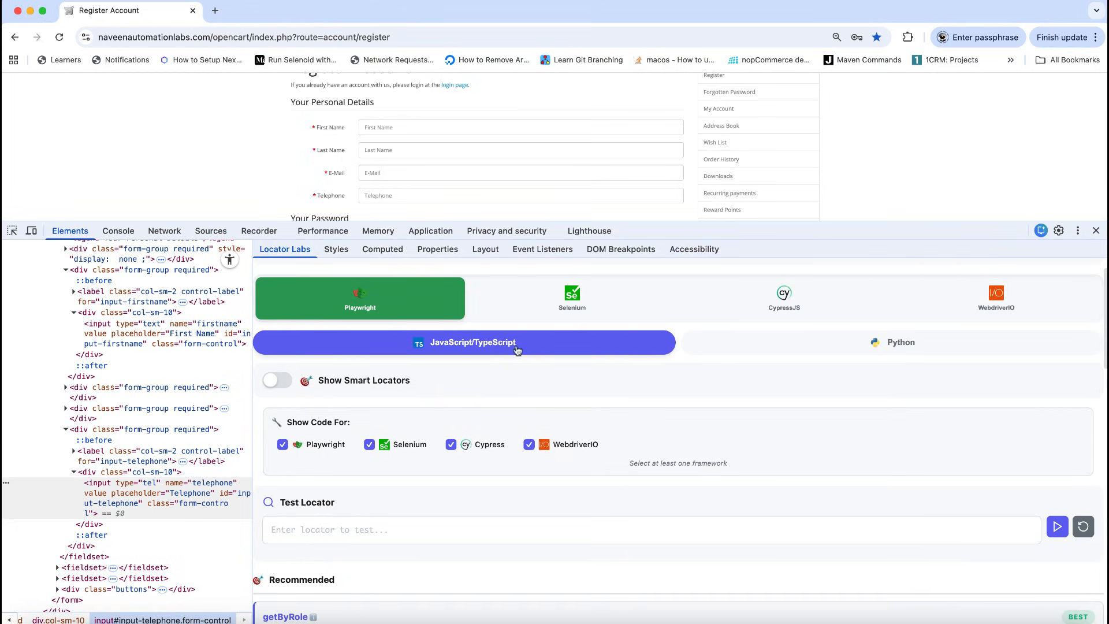
left_click(889, 341)
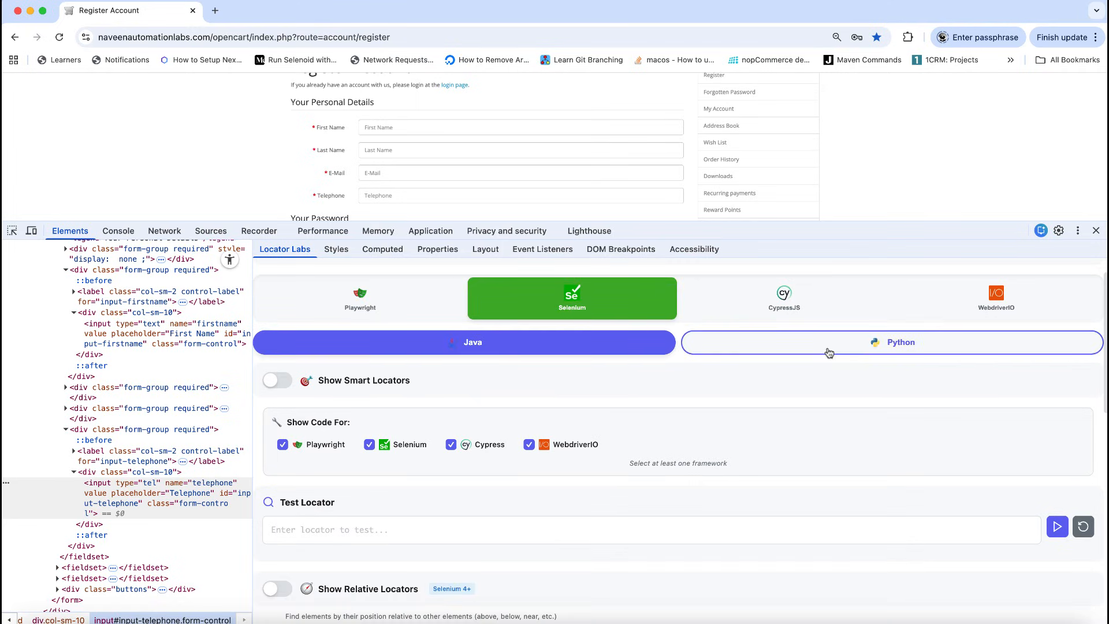
left_click(782, 298)
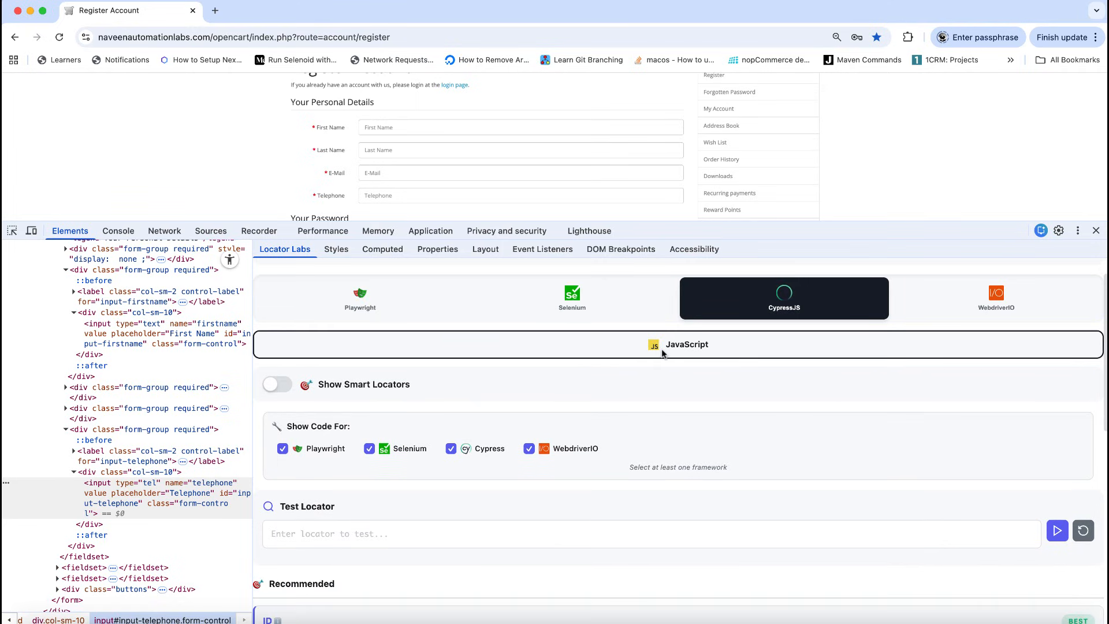
left_click(995, 297)
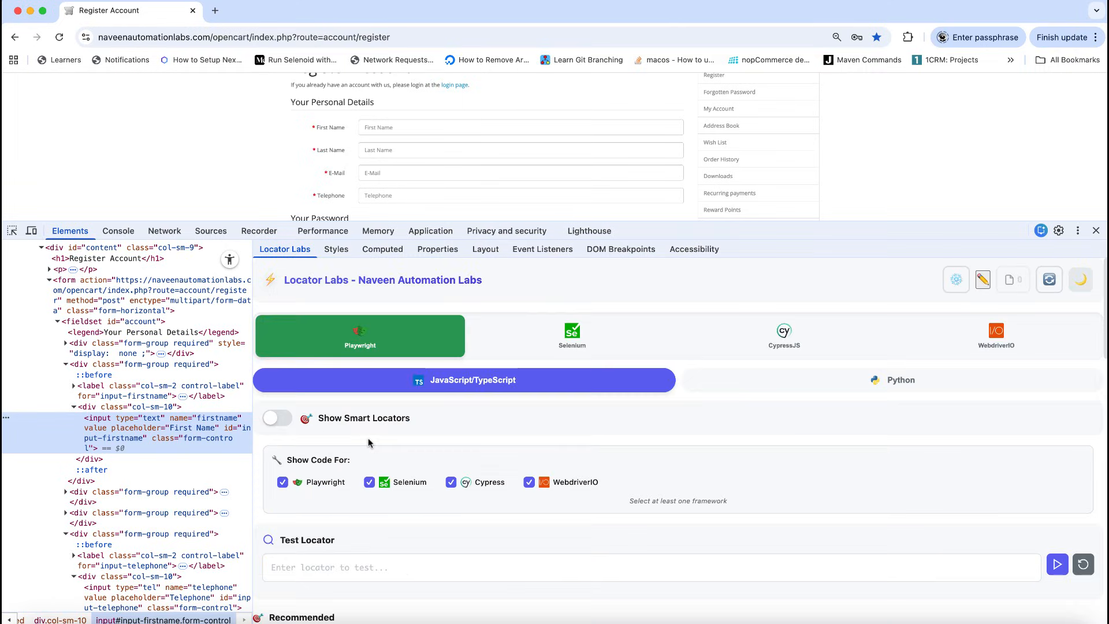
Return to Playwright and toggle Cypress and WebdriverIO code generation off and back on
scroll("down", 3)
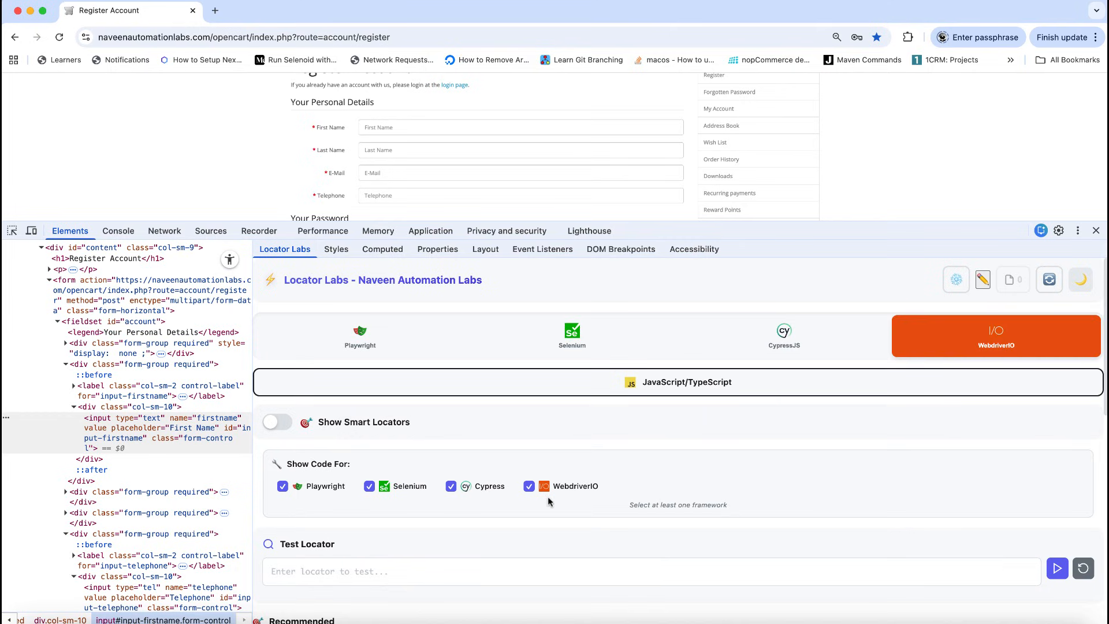
scroll("down", 3)
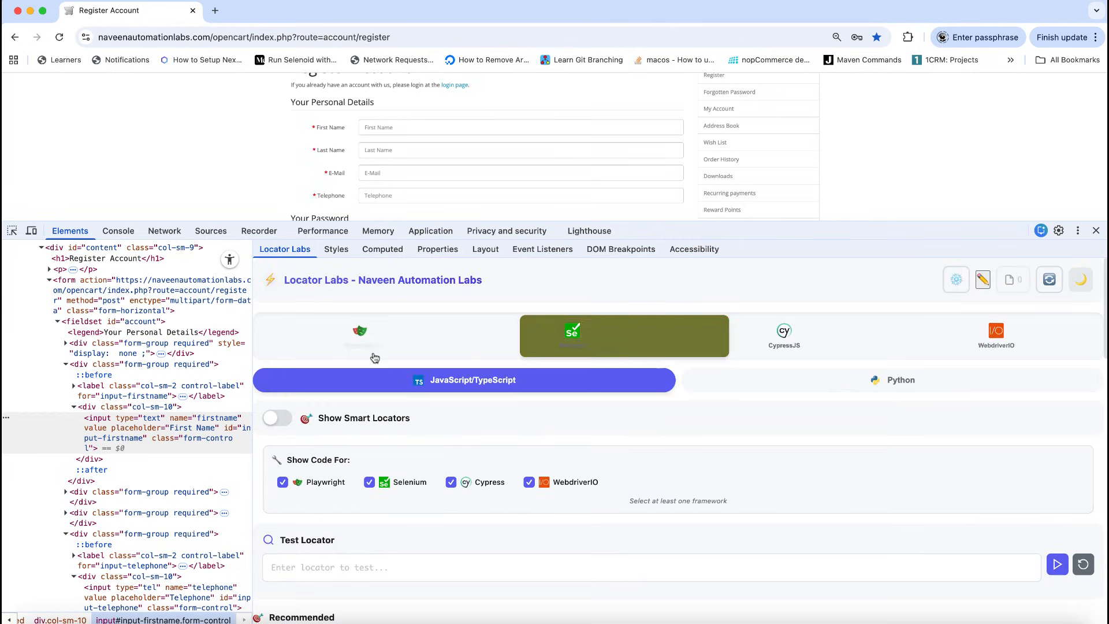
left_click(359, 336)
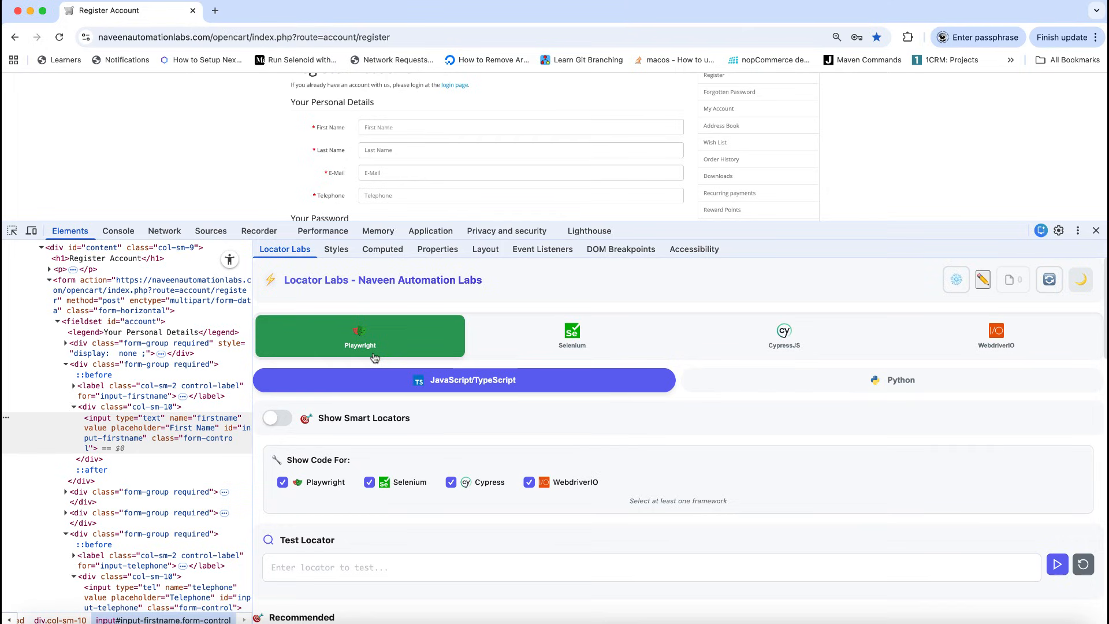
mouse_move(310, 474)
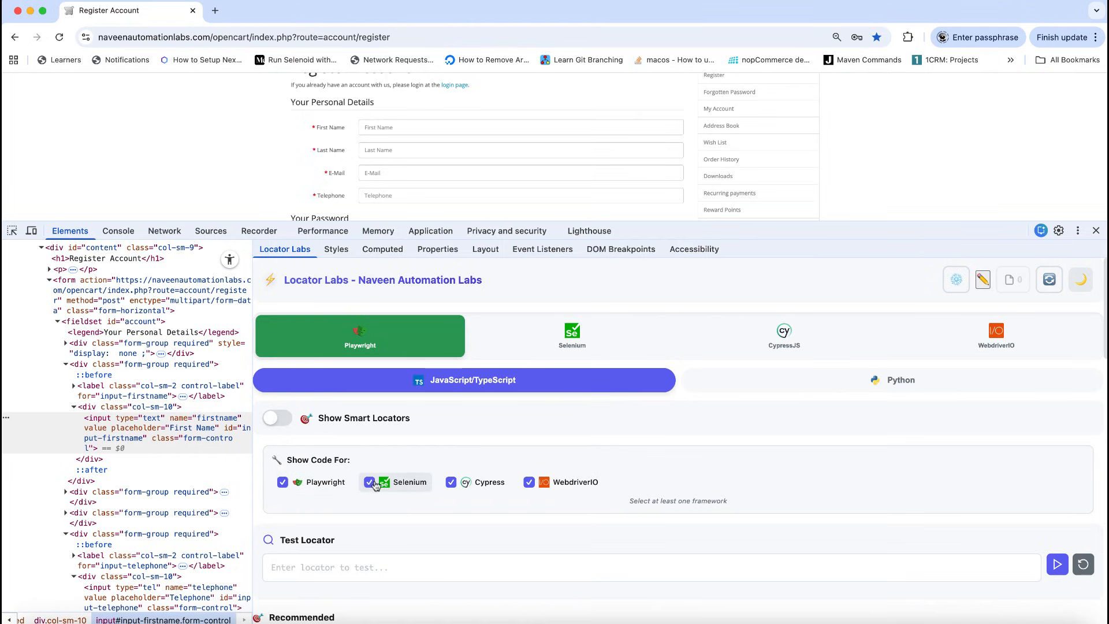
left_click(451, 482)
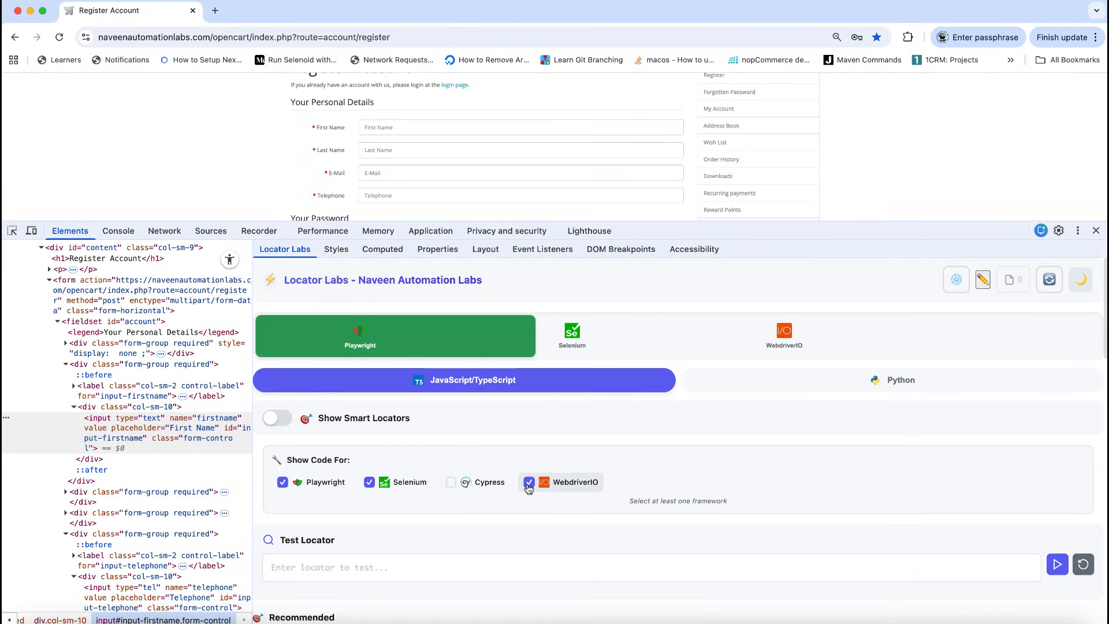
left_click(529, 481)
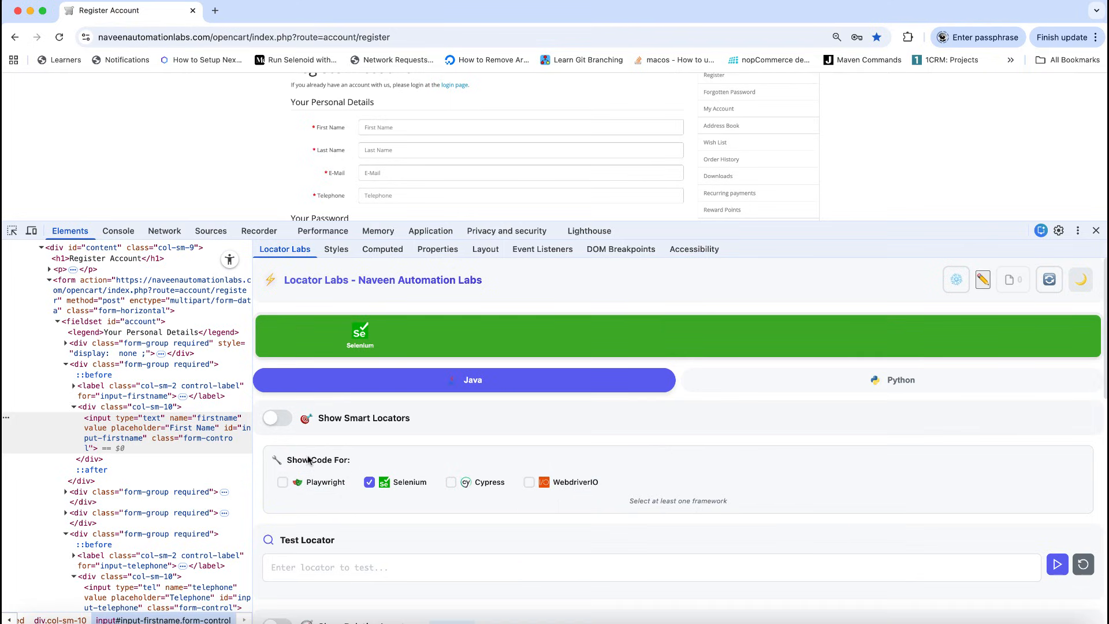
left_click(282, 482)
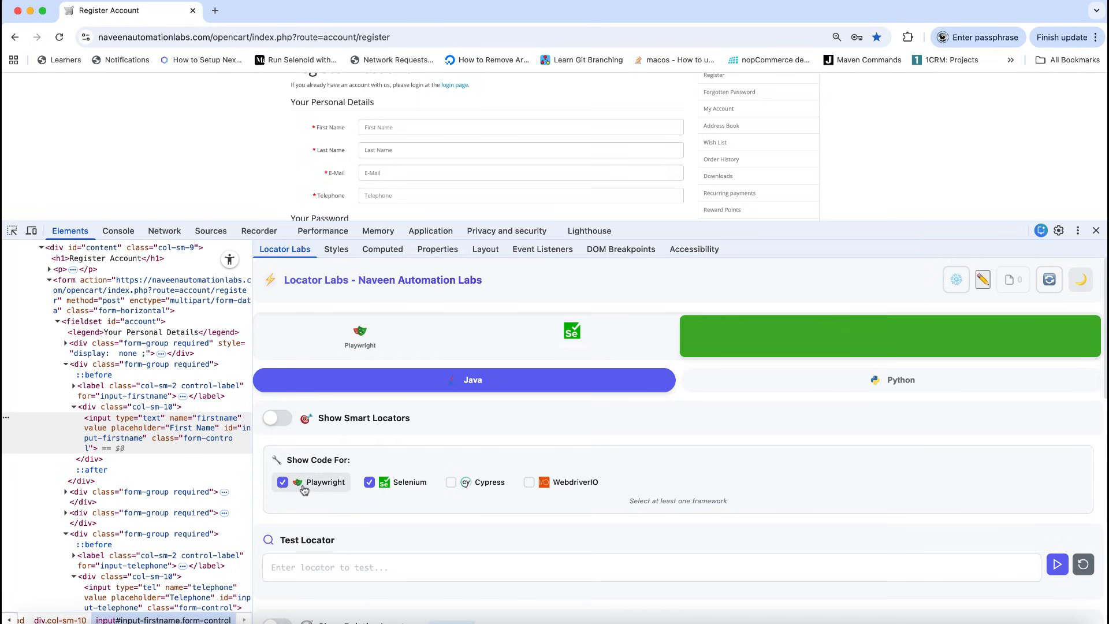
left_click(451, 482)
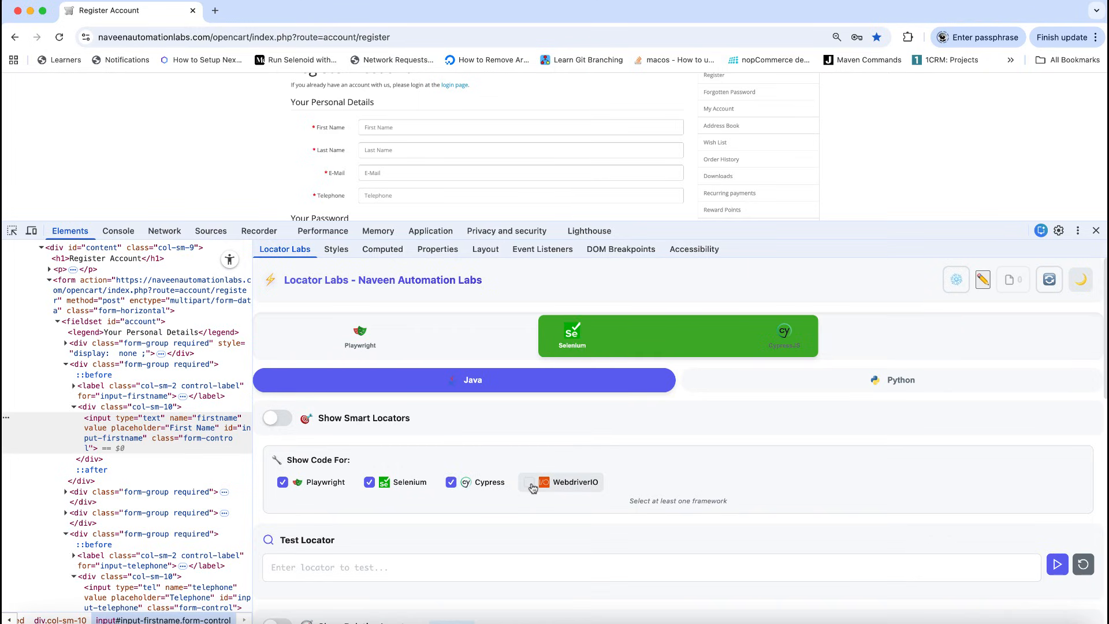
left_click(528, 481)
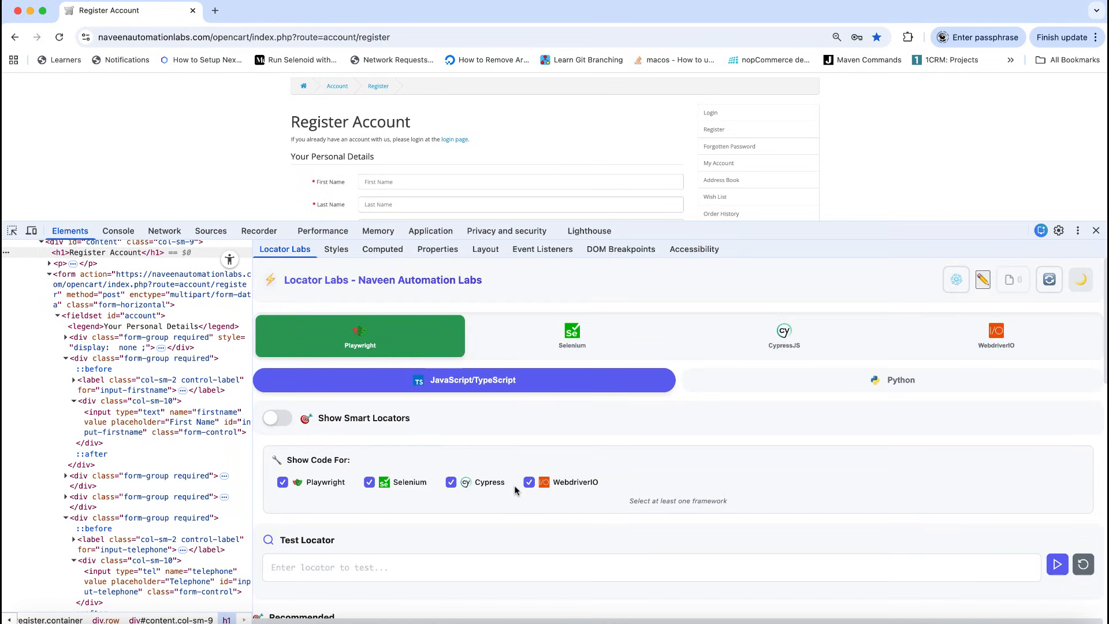
Highlight the Register Account heading via its locator, review Selenium and WebdriverIO, ending on Playwright
scroll("down", 3)
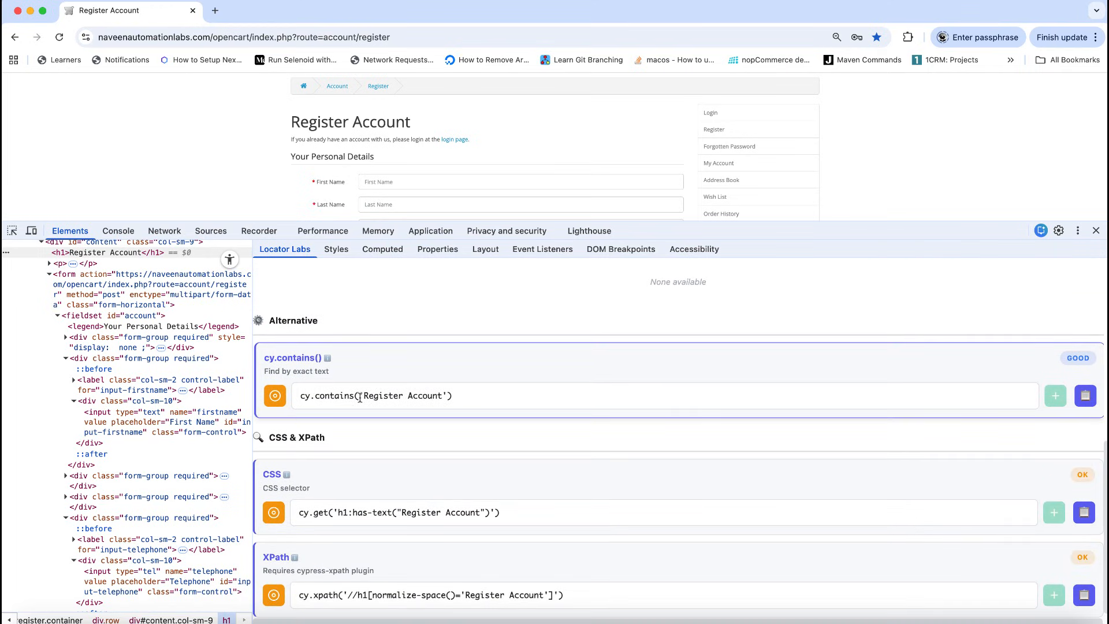
left_click(275, 395)
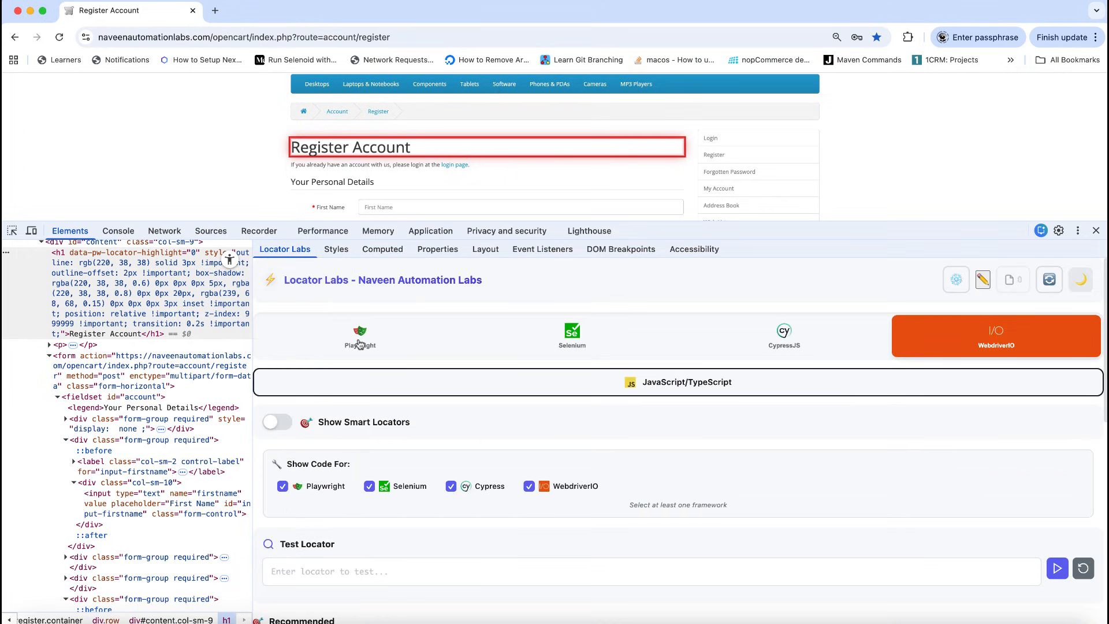
left_click(359, 336)
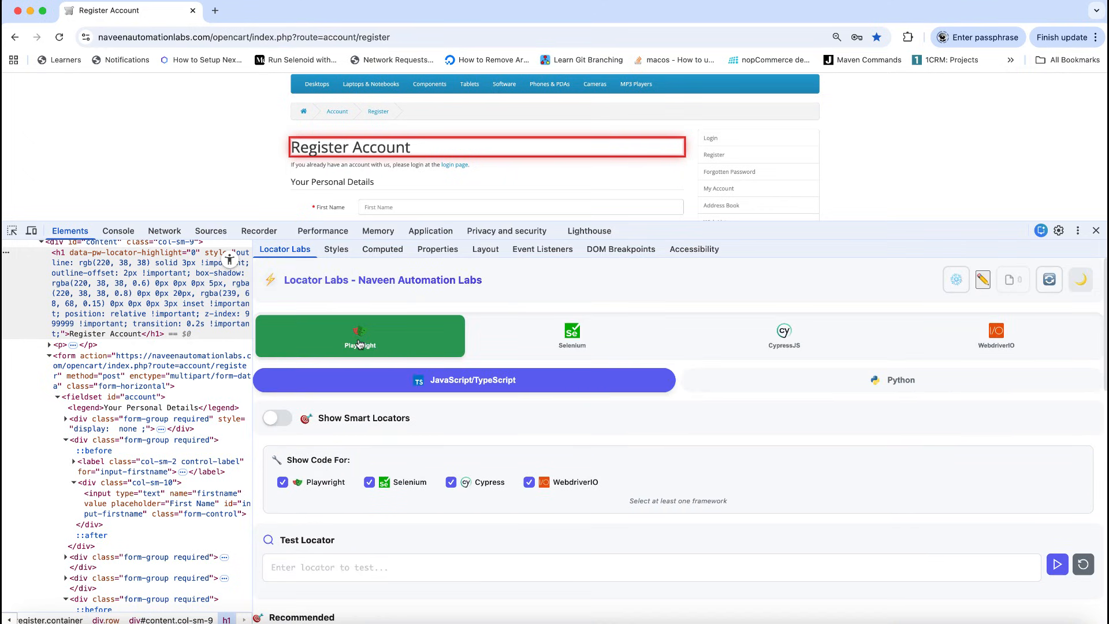
left_click(572, 336)
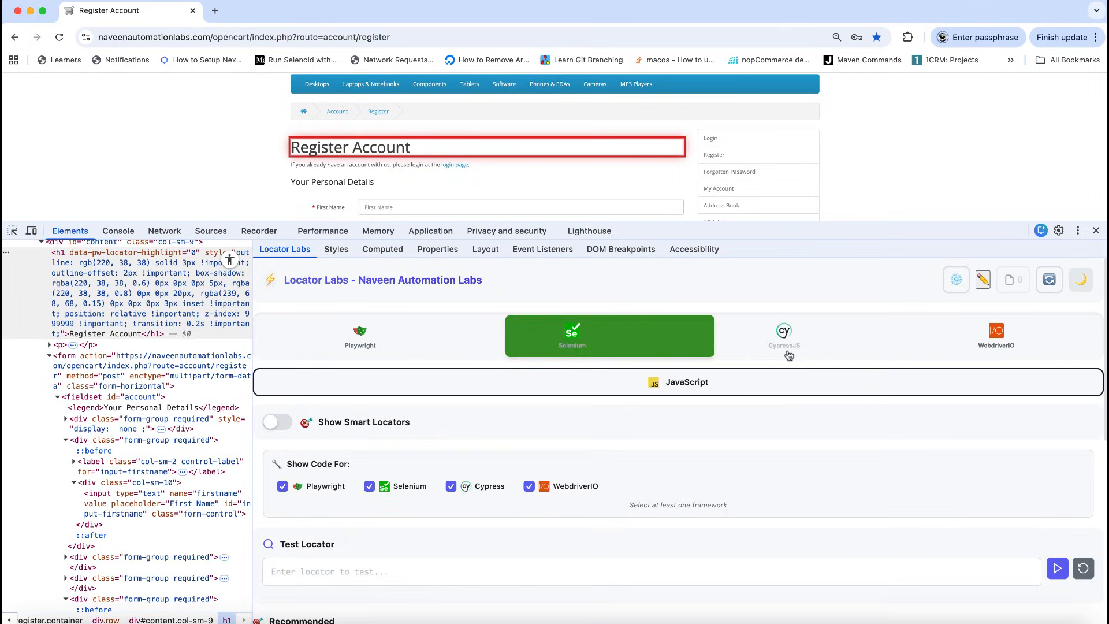
left_click(994, 336)
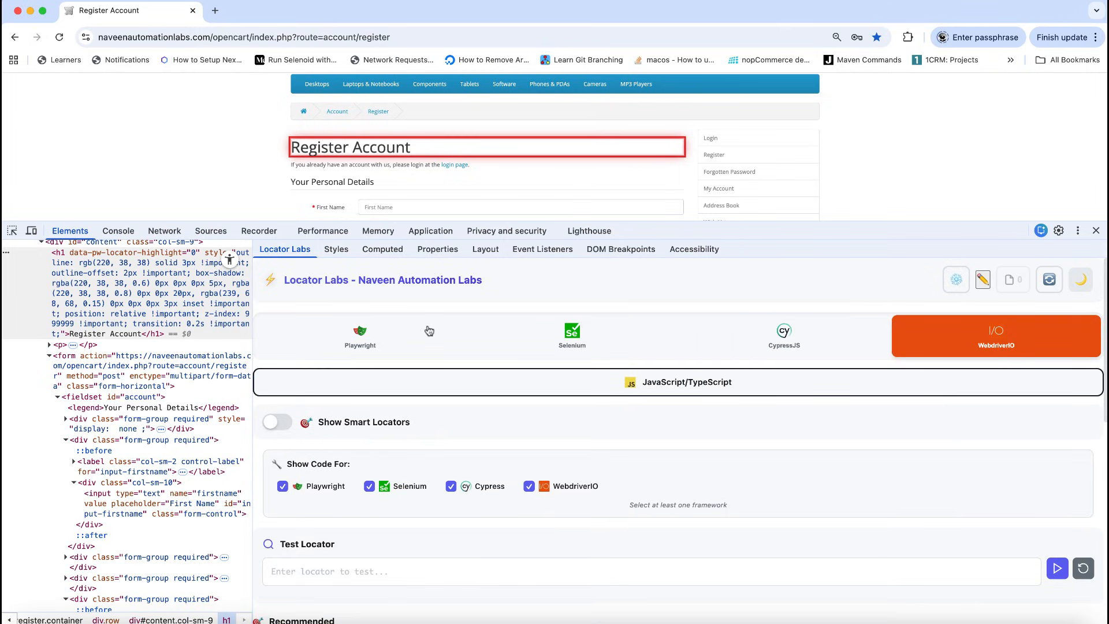
left_click(359, 336)
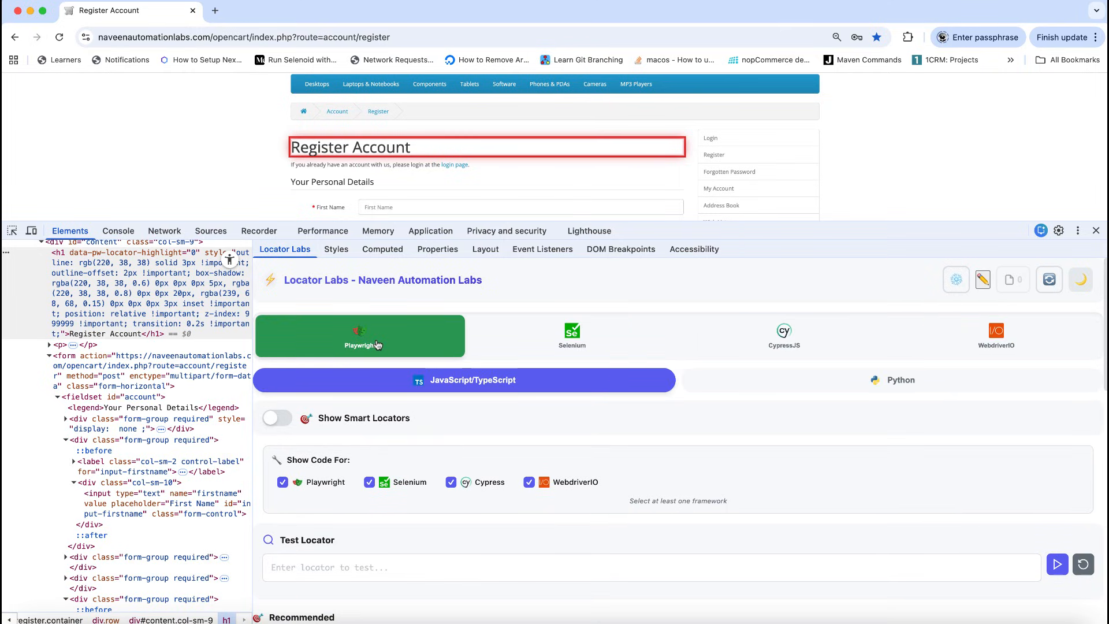